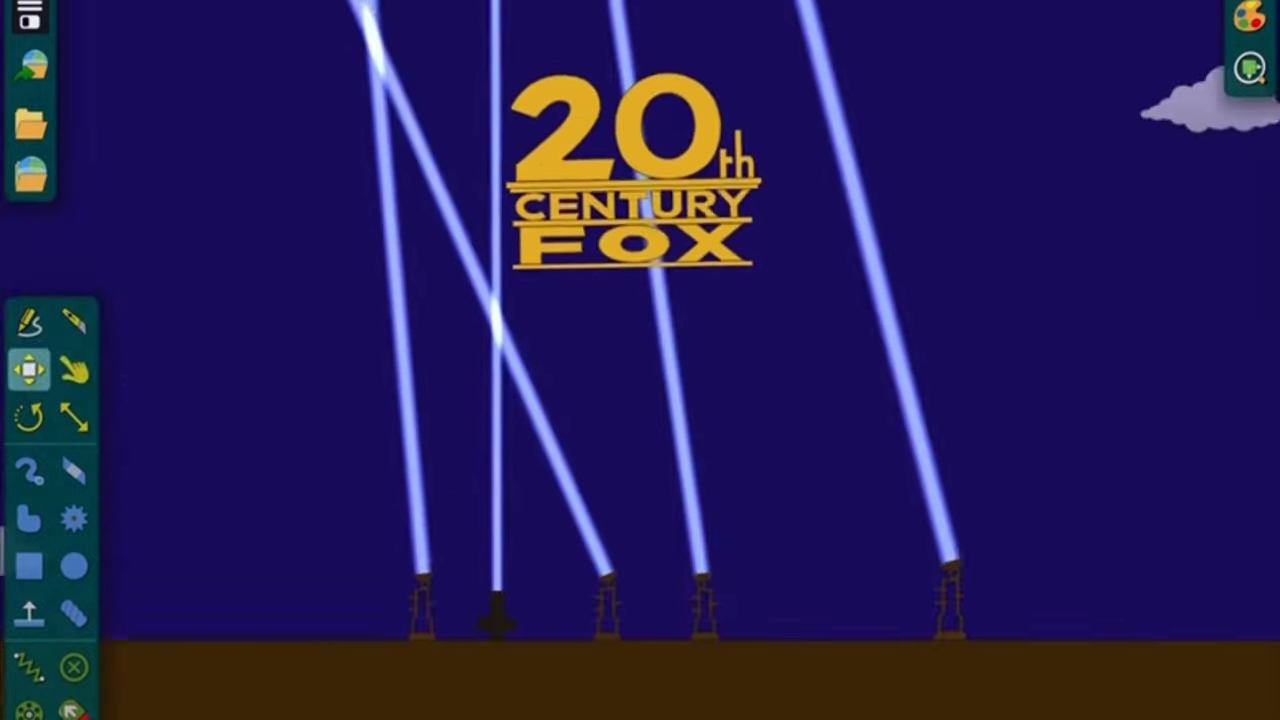
- Activate the Drag tool so its pull-force options appear in the running scene
{"action": "left_click", "coordinate": [73, 368]}
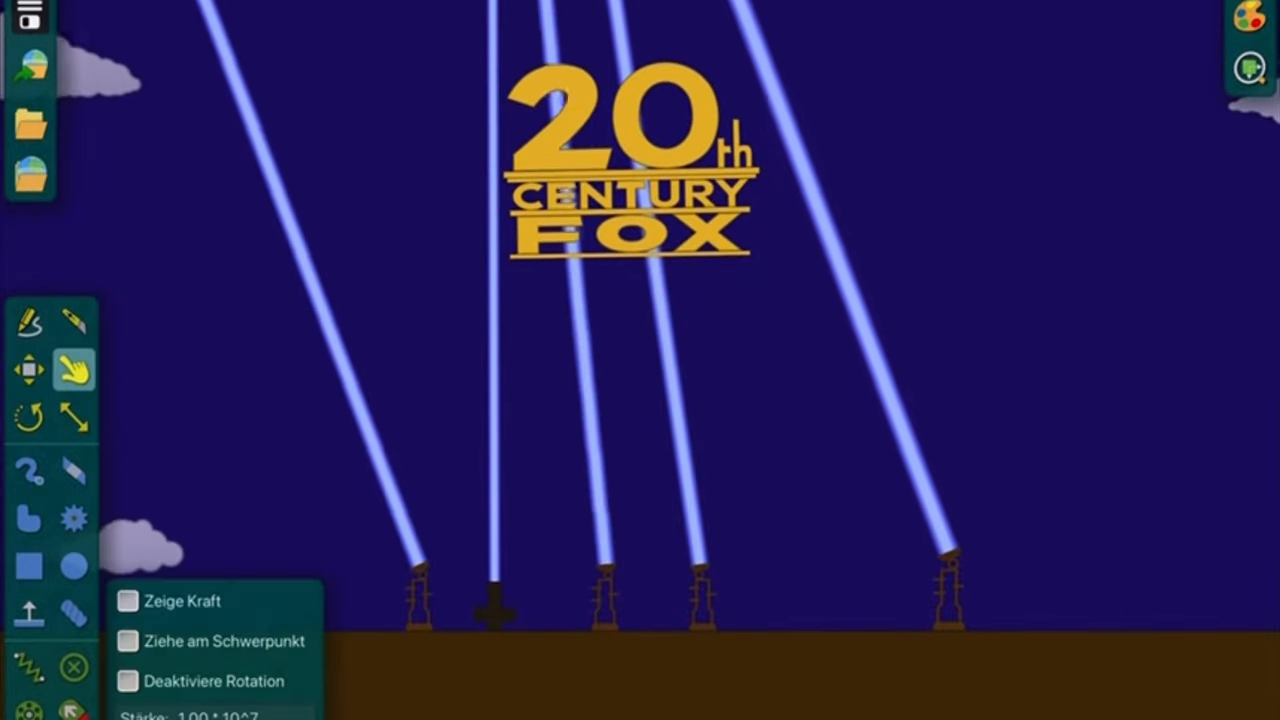